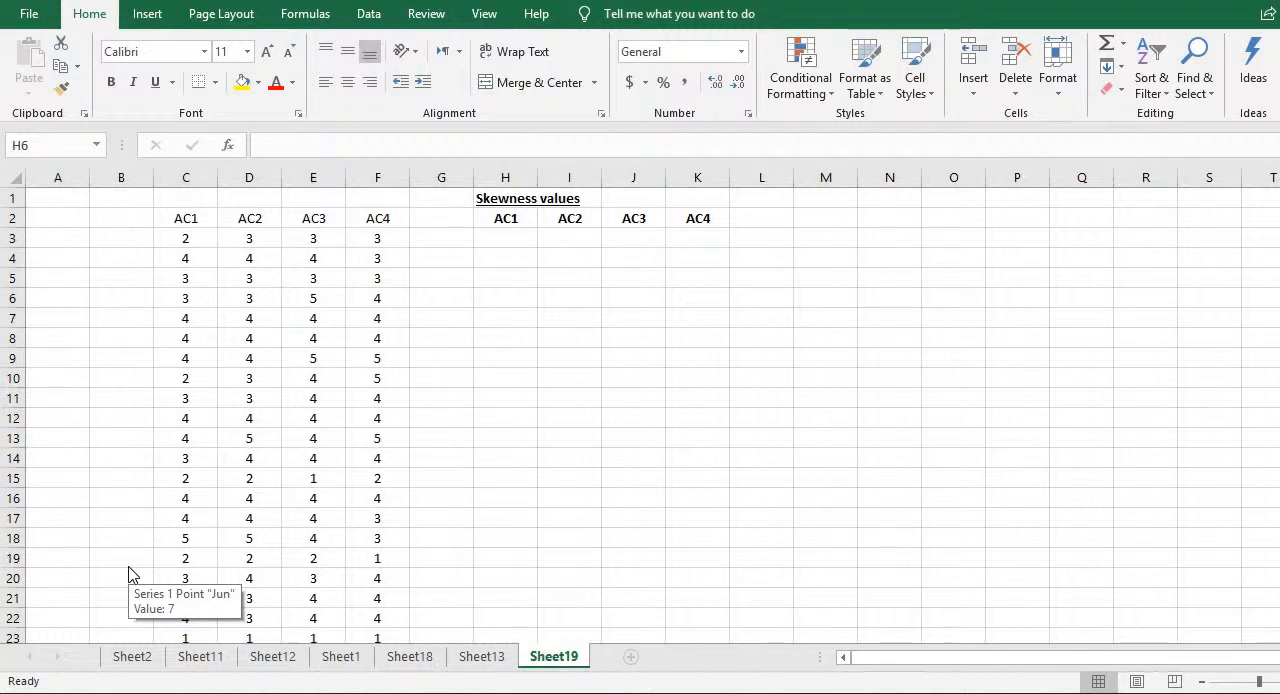
mouse_move(268, 222)
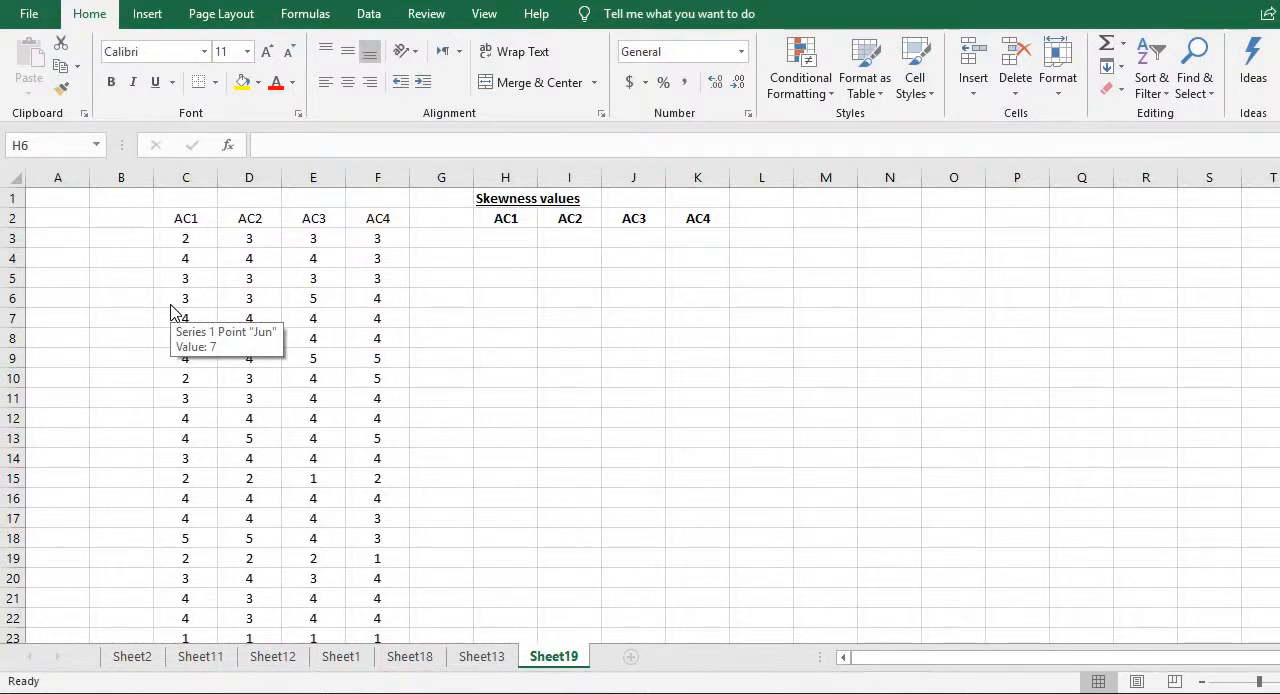
mouse_move(362, 236)
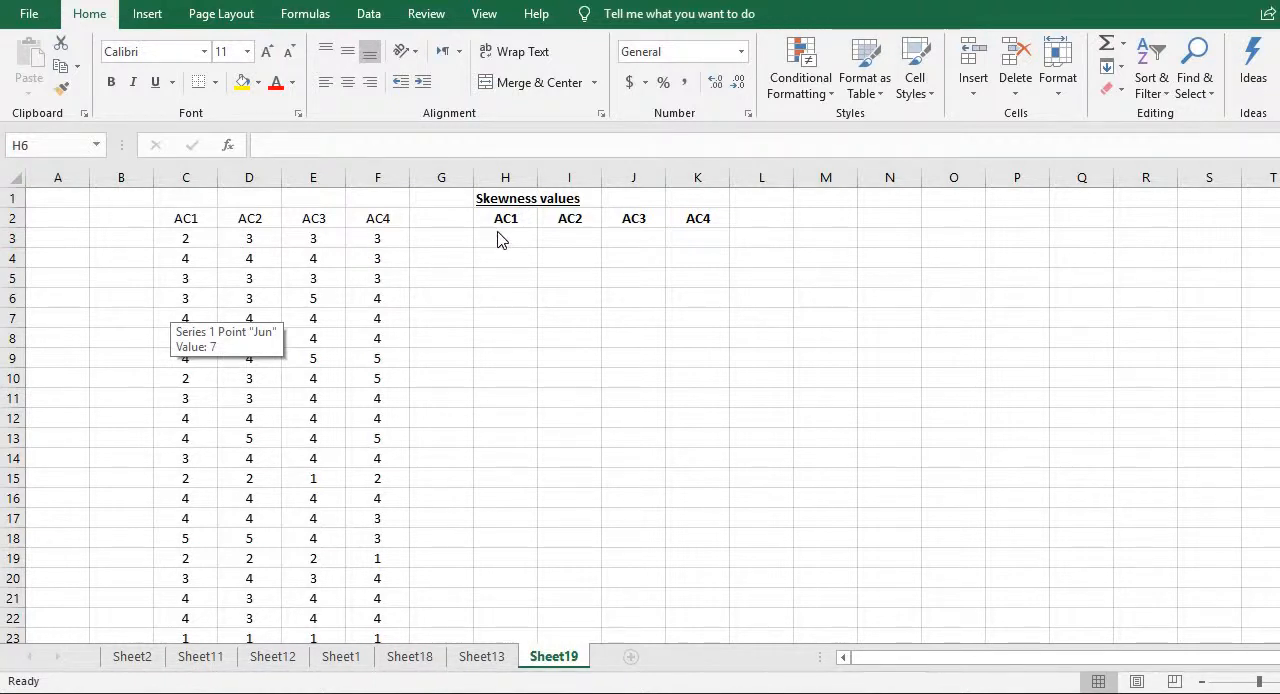
- Enter a SKEW formula in H3 over the AC1 values starting at C3, giving about −0.62
click(504, 298)
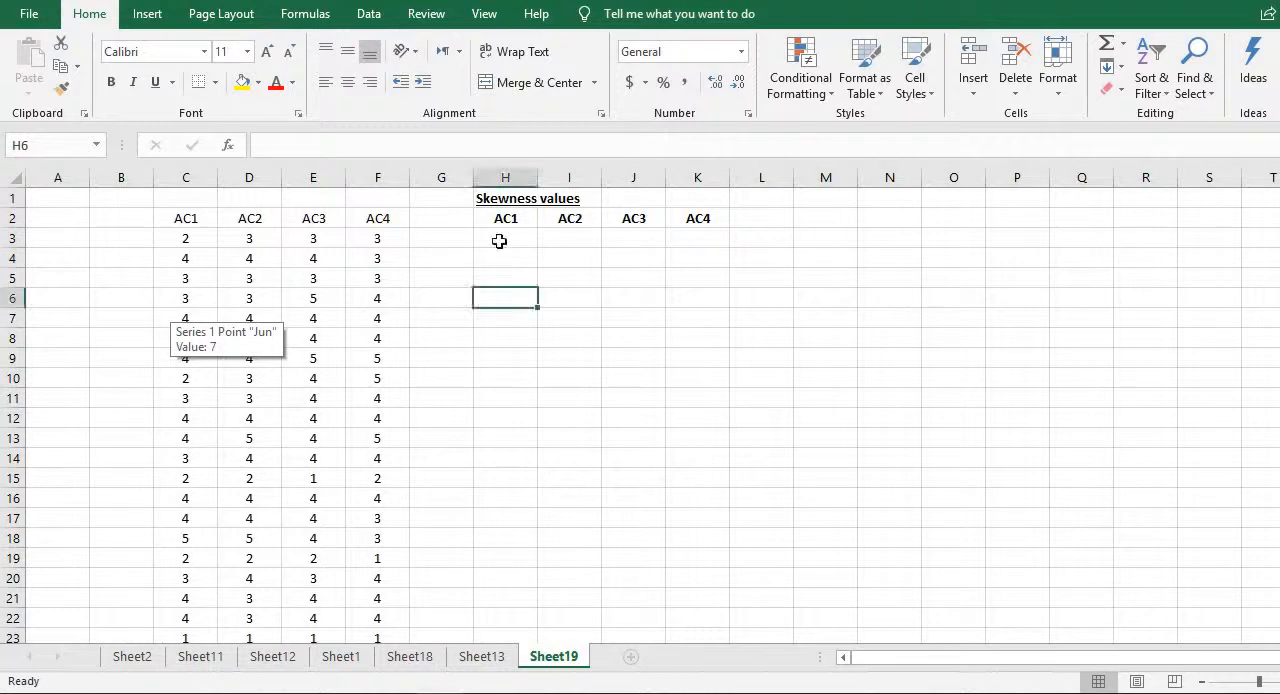
click(504, 238)
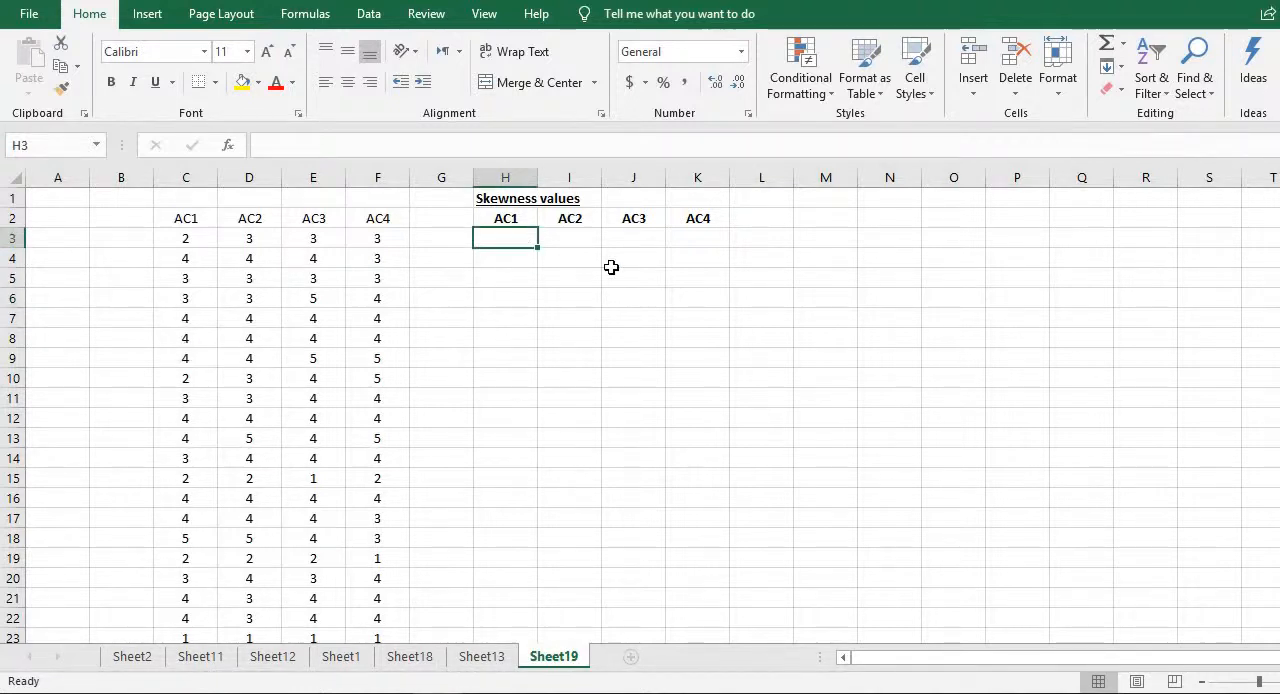
text(=)
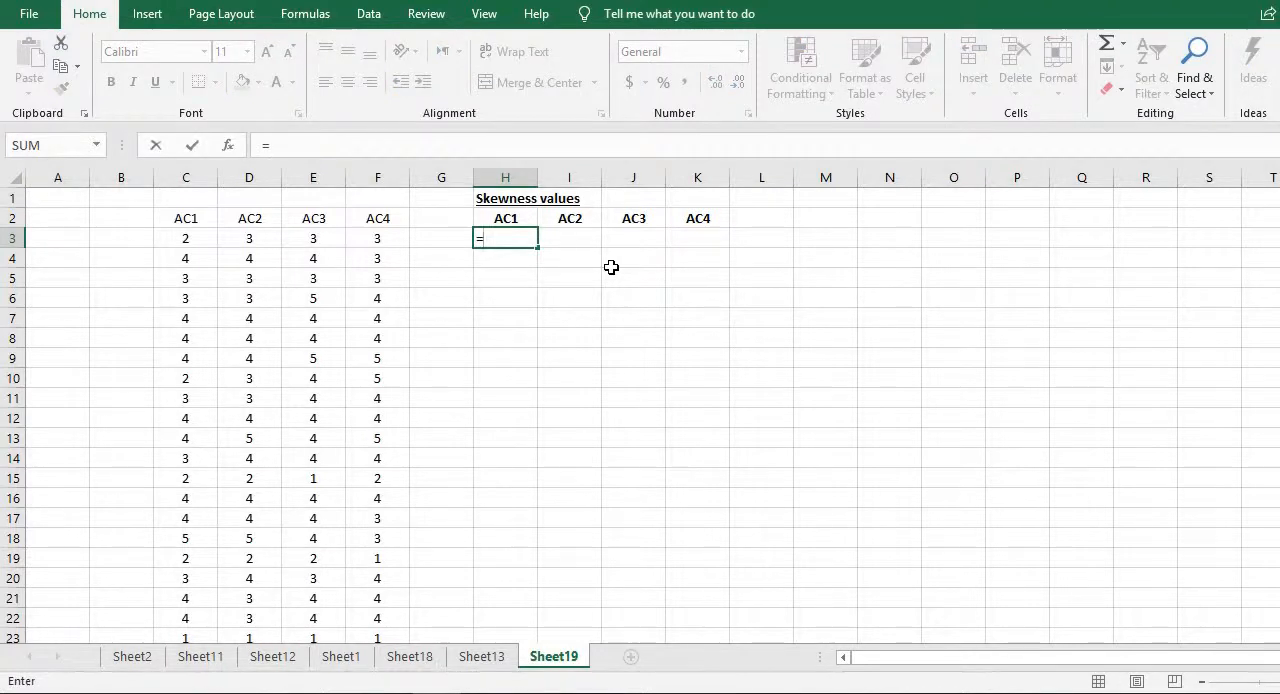
text(skew)
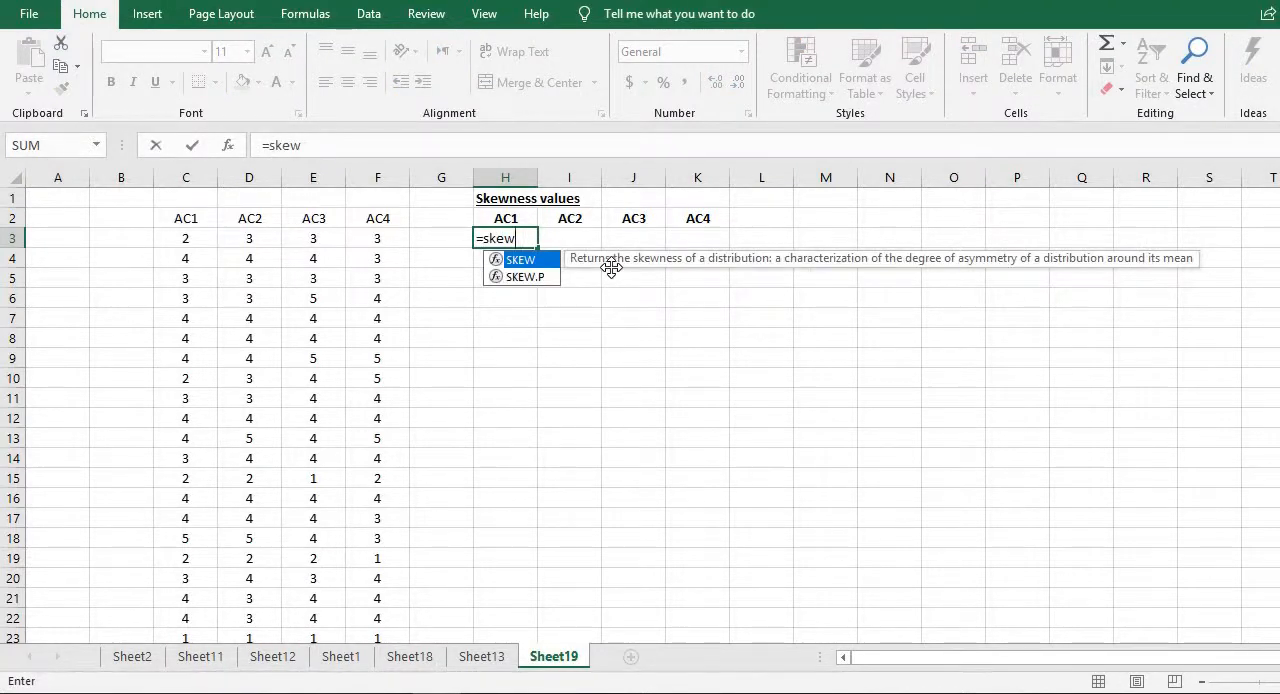
click(184, 238)
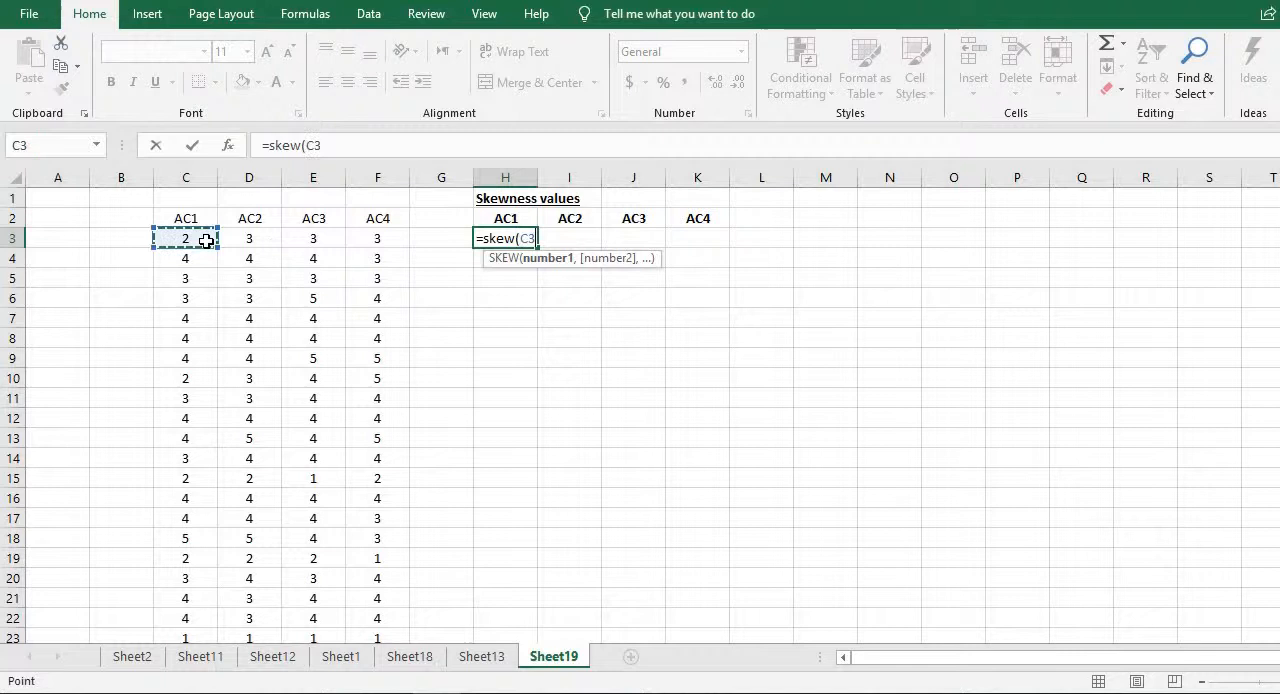
drag(184, 238, 184, 640)
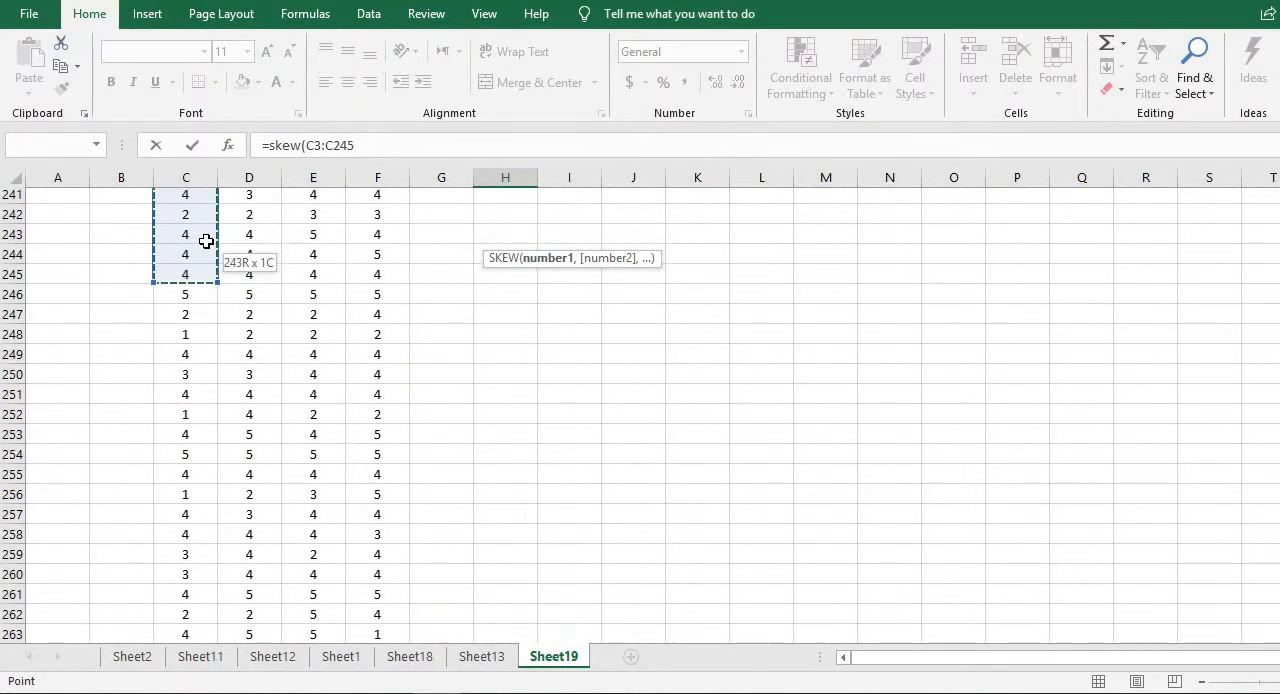
scroll(down, 3)
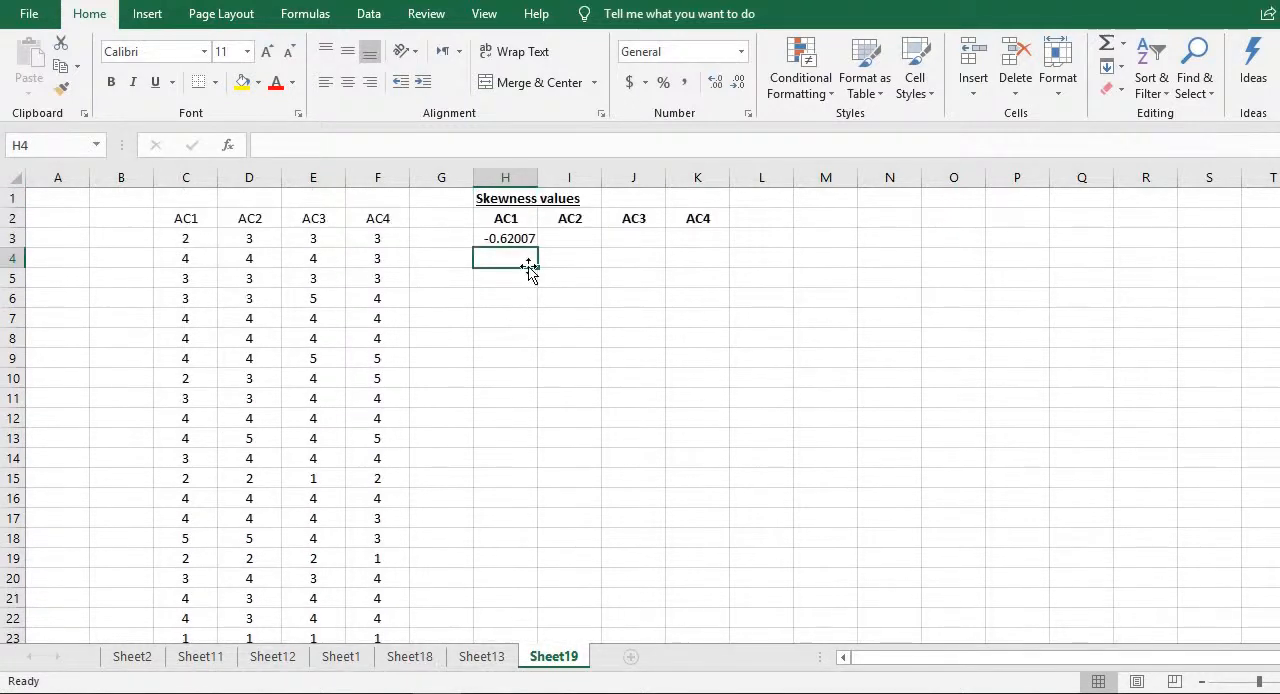
- Return to the AC1 skewness result of −0.62007 in H3 to reuse its SKEW formula
click(504, 238)
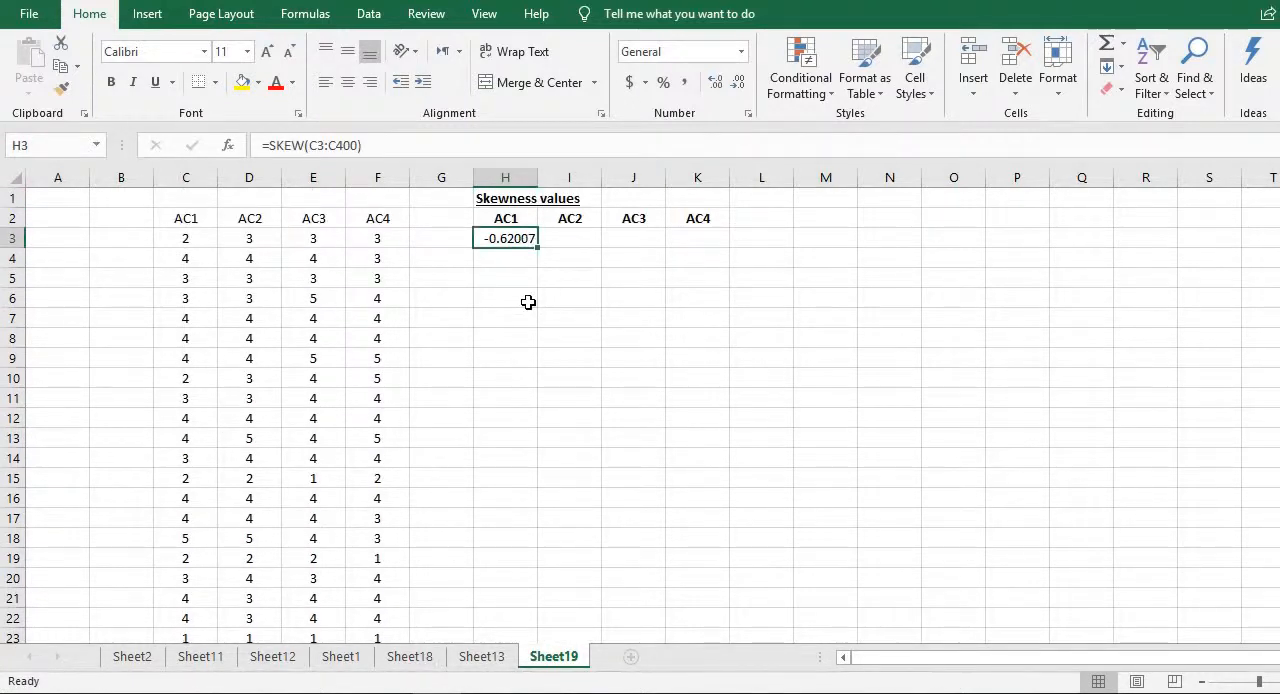
mouse_move(204, 244)
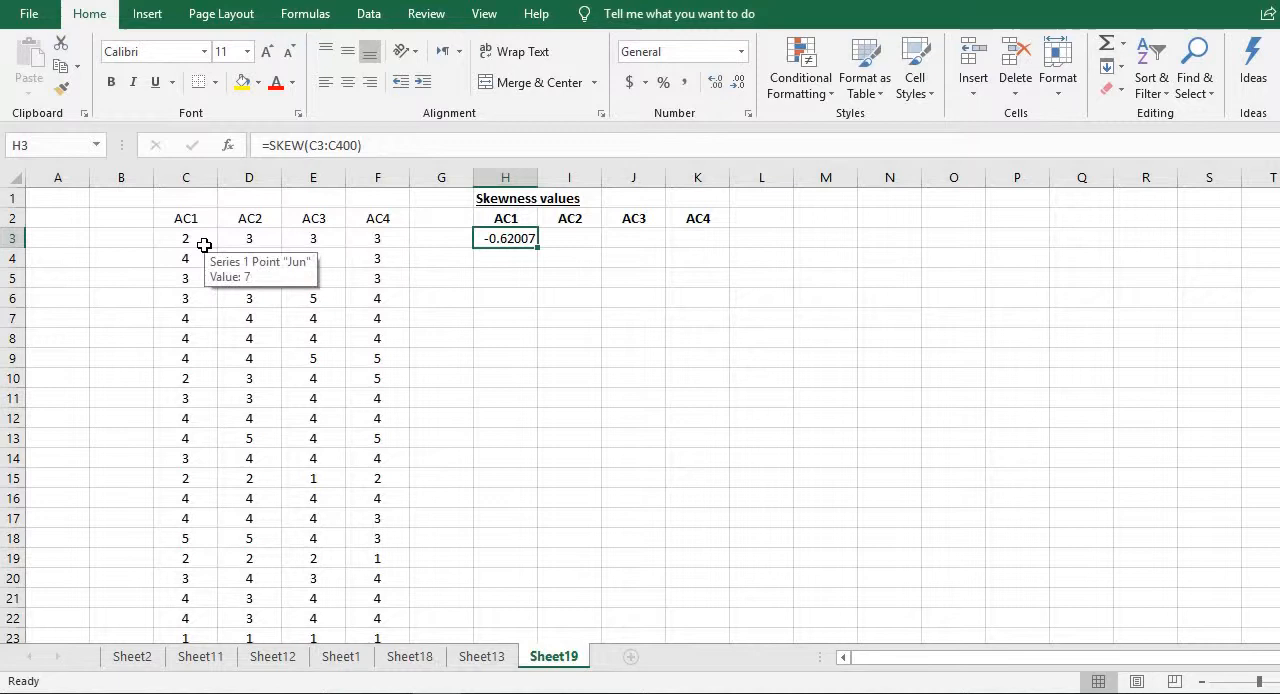
mouse_move(276, 264)
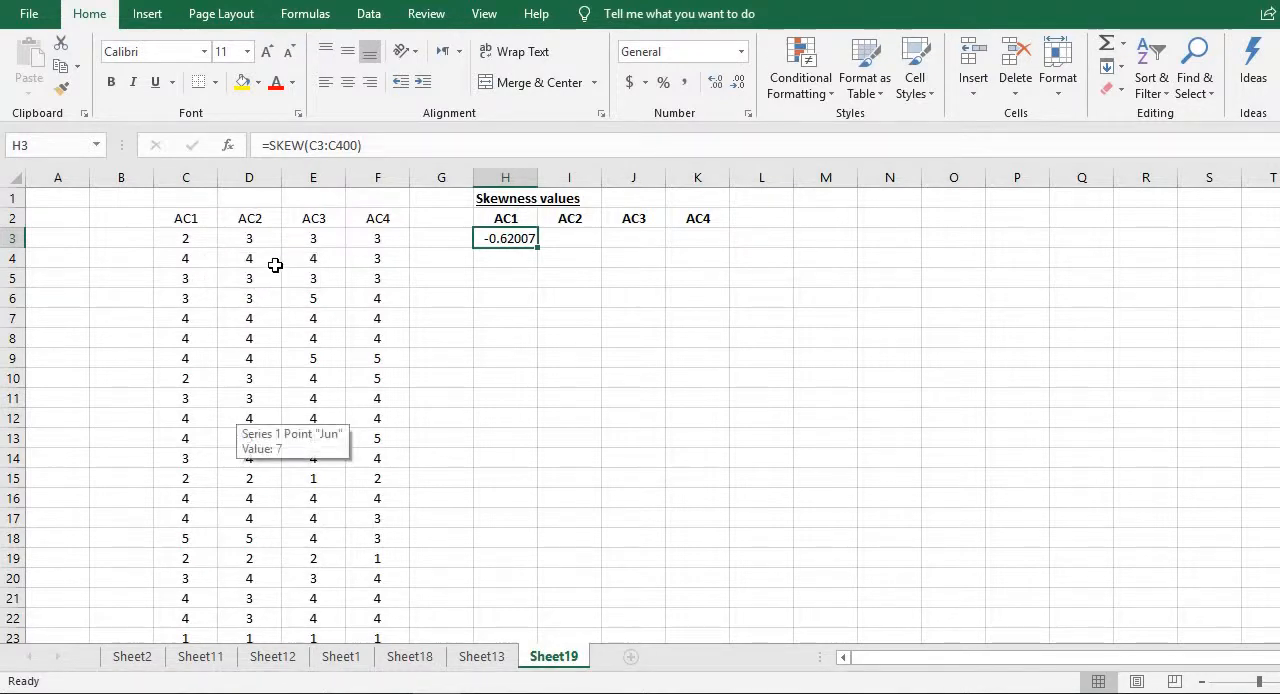
mouse_move(572, 238)
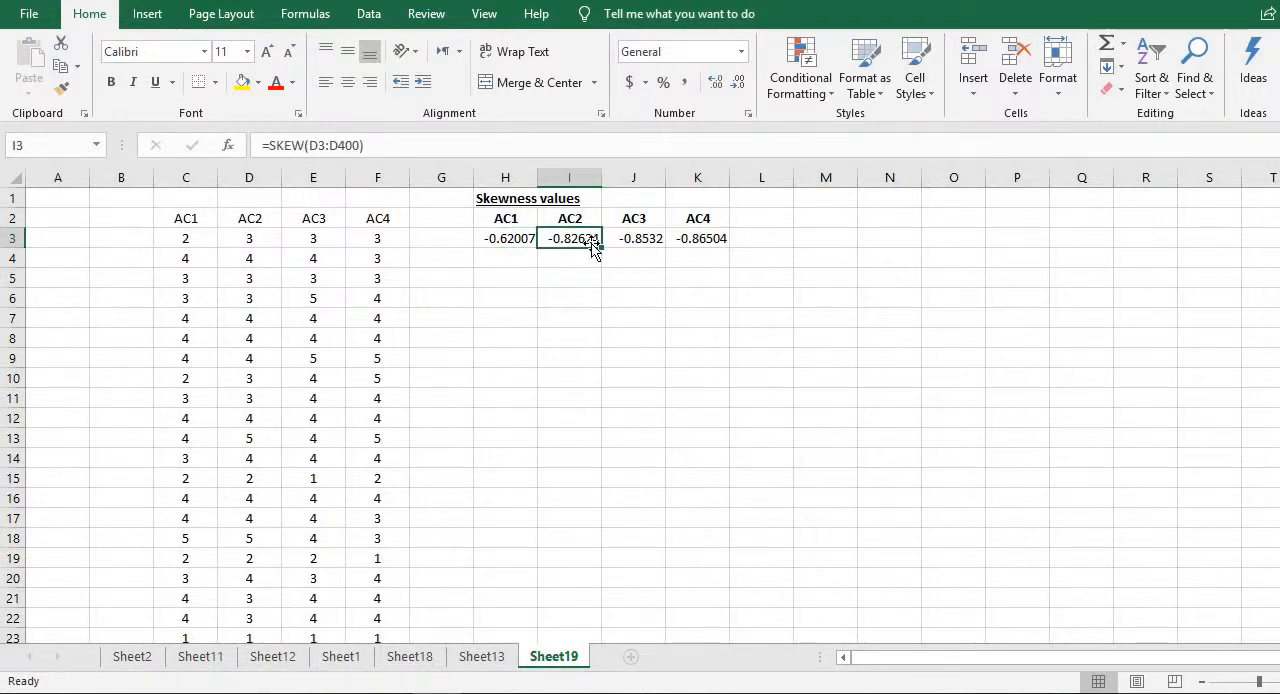
mouse_move(692, 236)
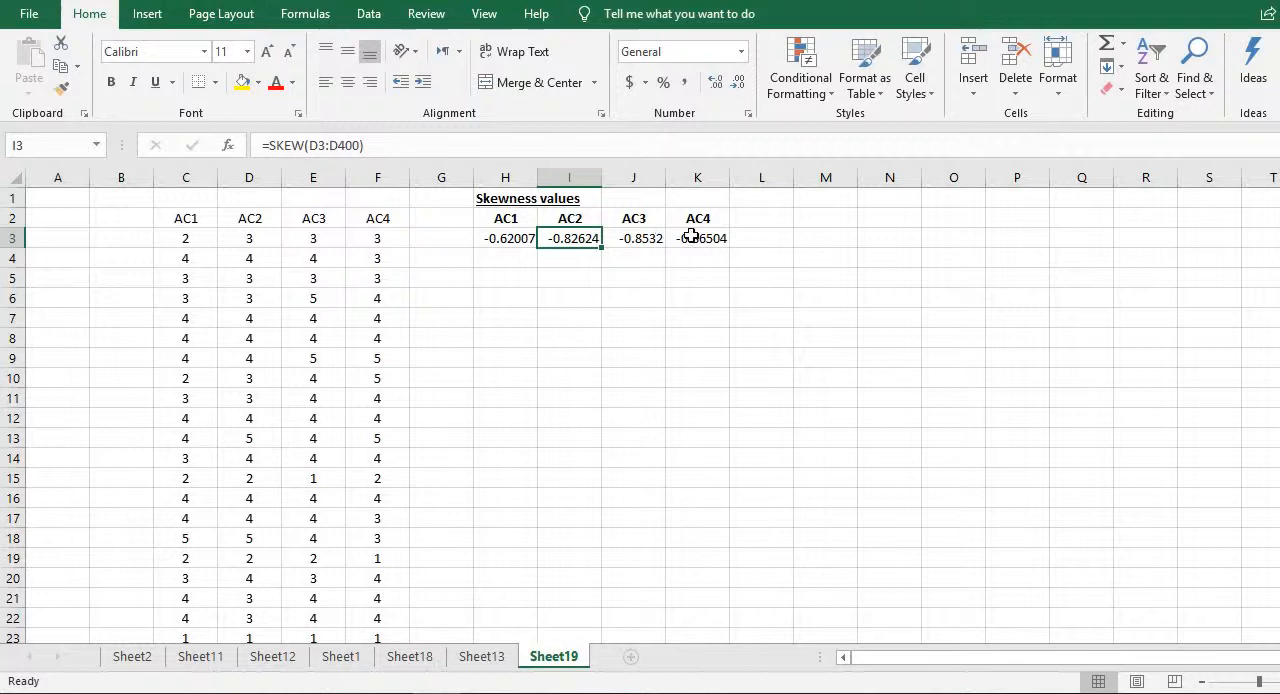
- Check the AC1, AC2 and AC4 skewness results (−0.62007, −0.82624, −0.86504) and their source data
click(696, 238)
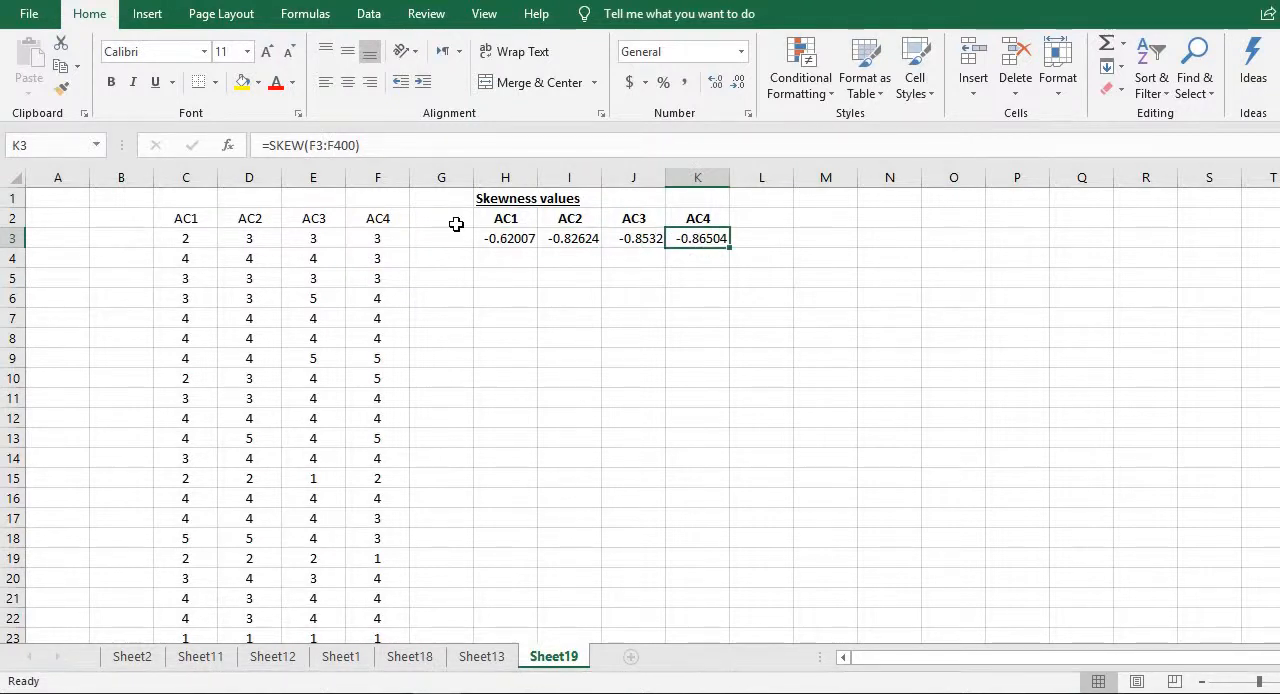
mouse_move(518, 278)
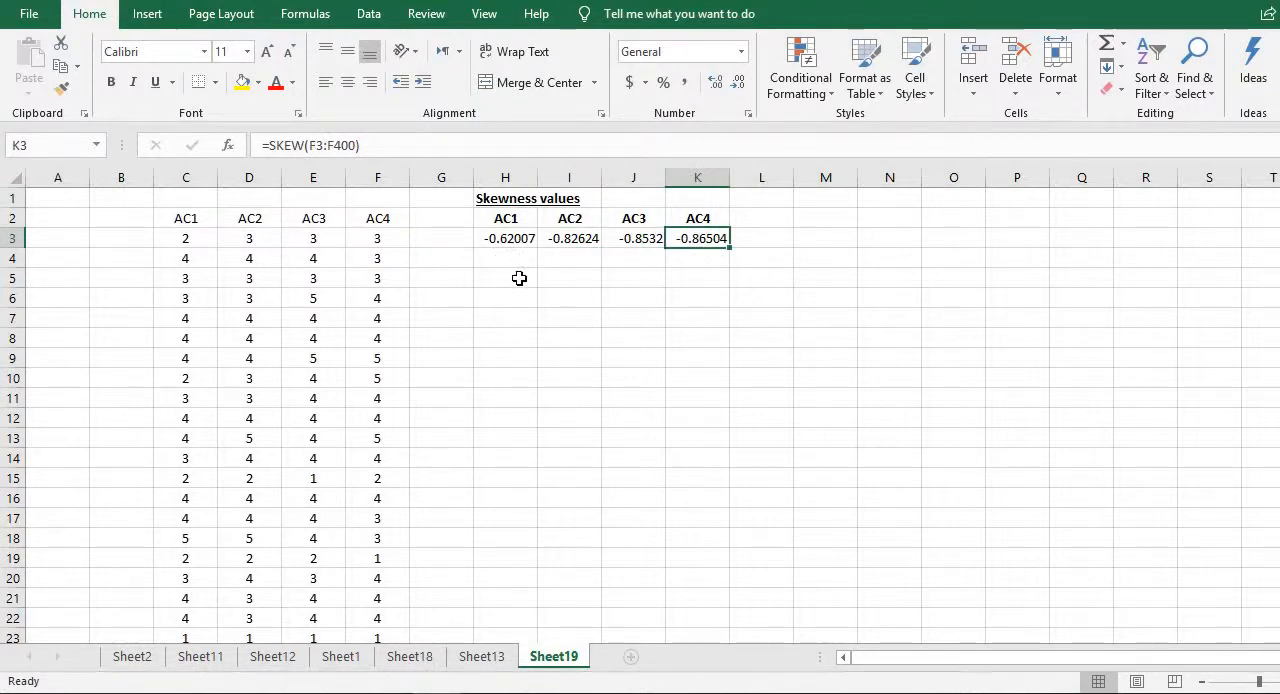
mouse_move(516, 278)
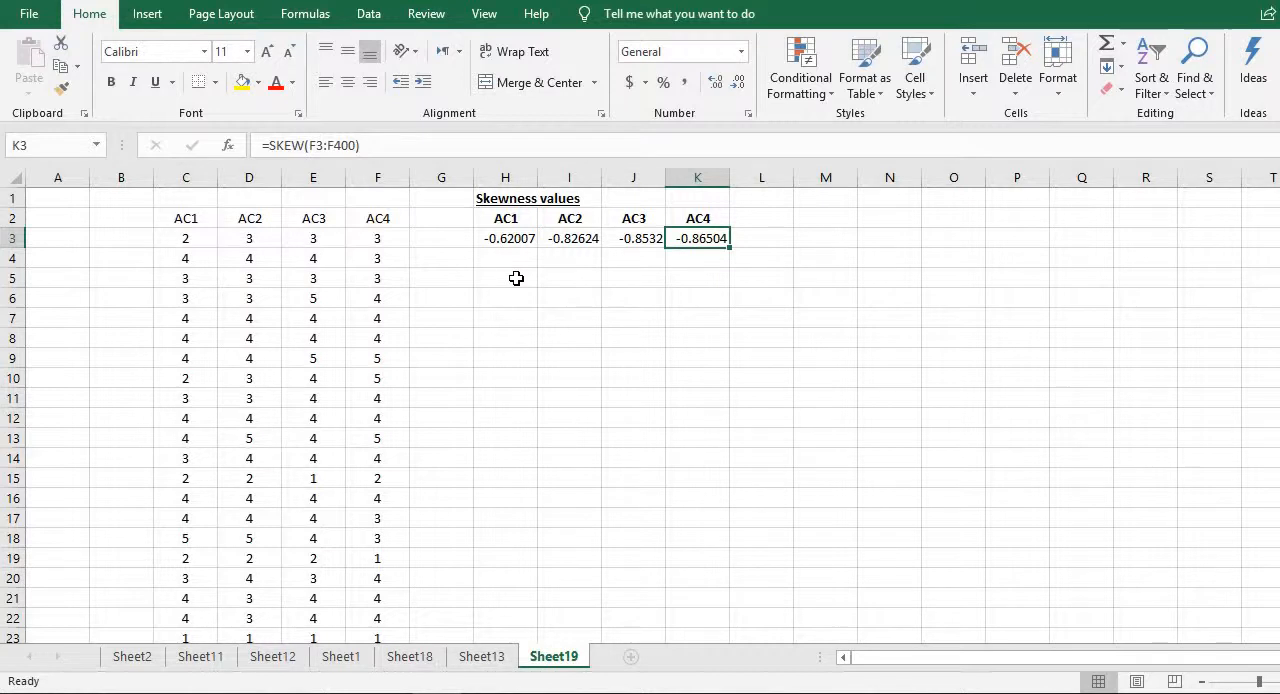
click(504, 238)
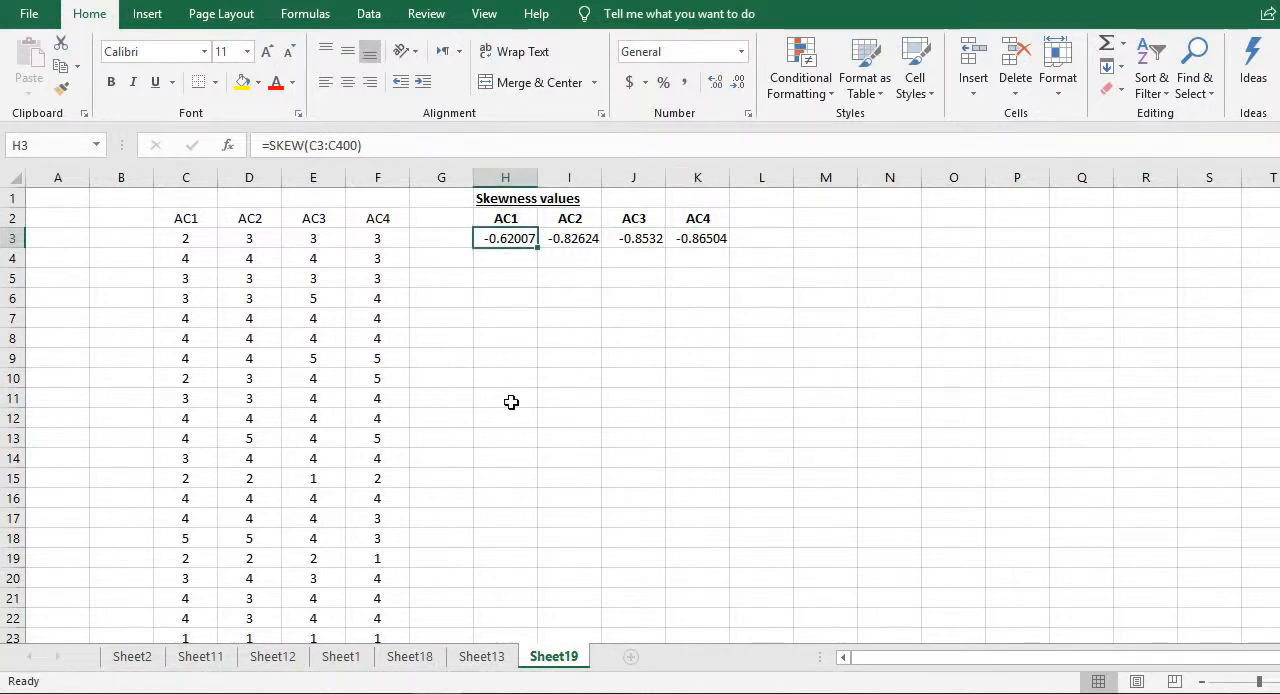
mouse_move(506, 428)
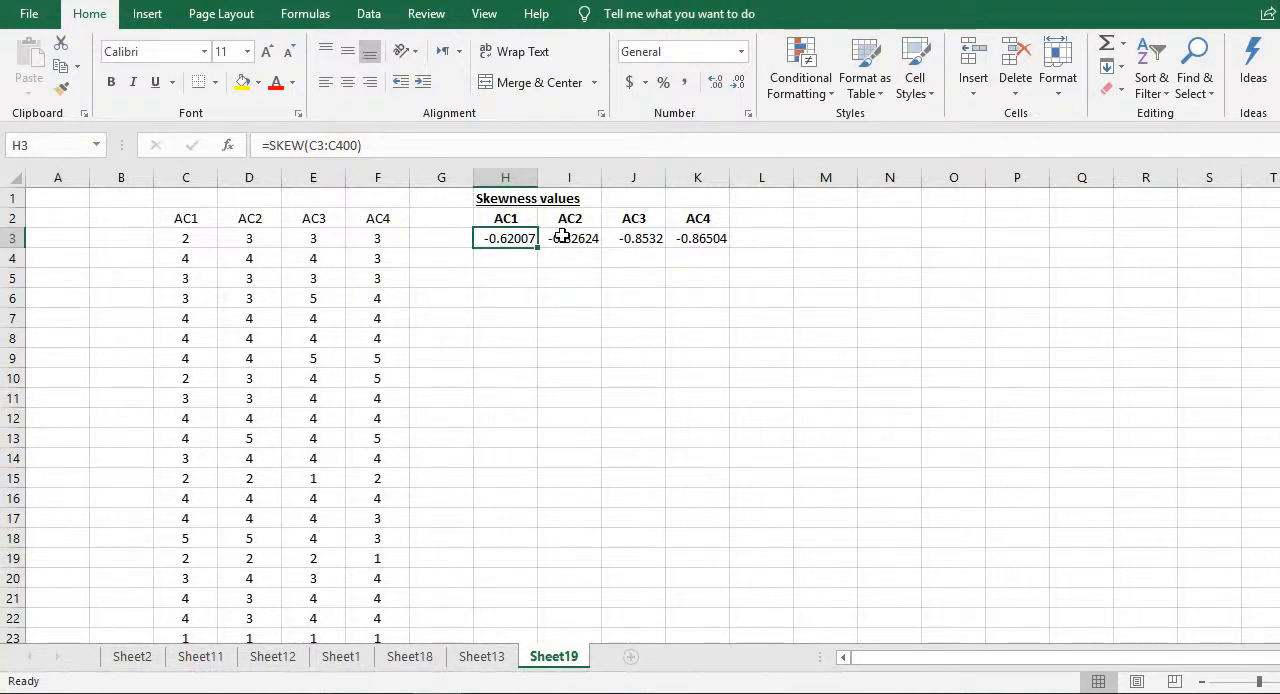
click(568, 238)
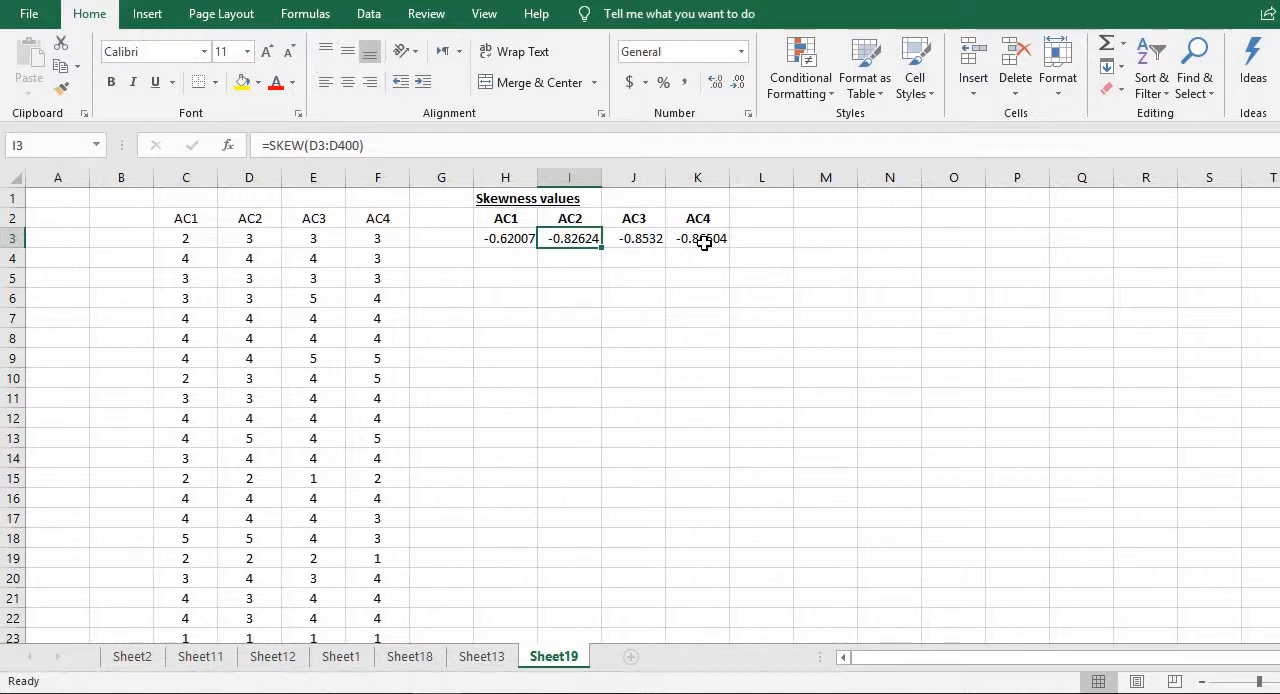
click(184, 258)
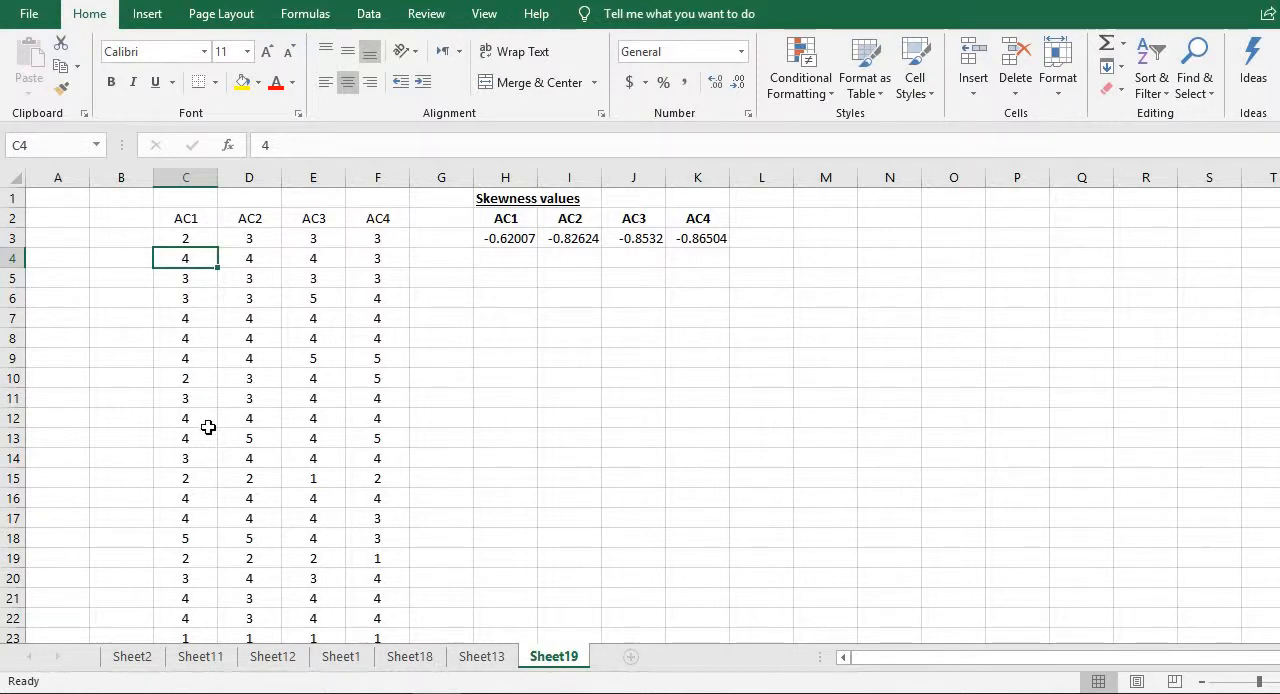
mouse_move(600, 320)
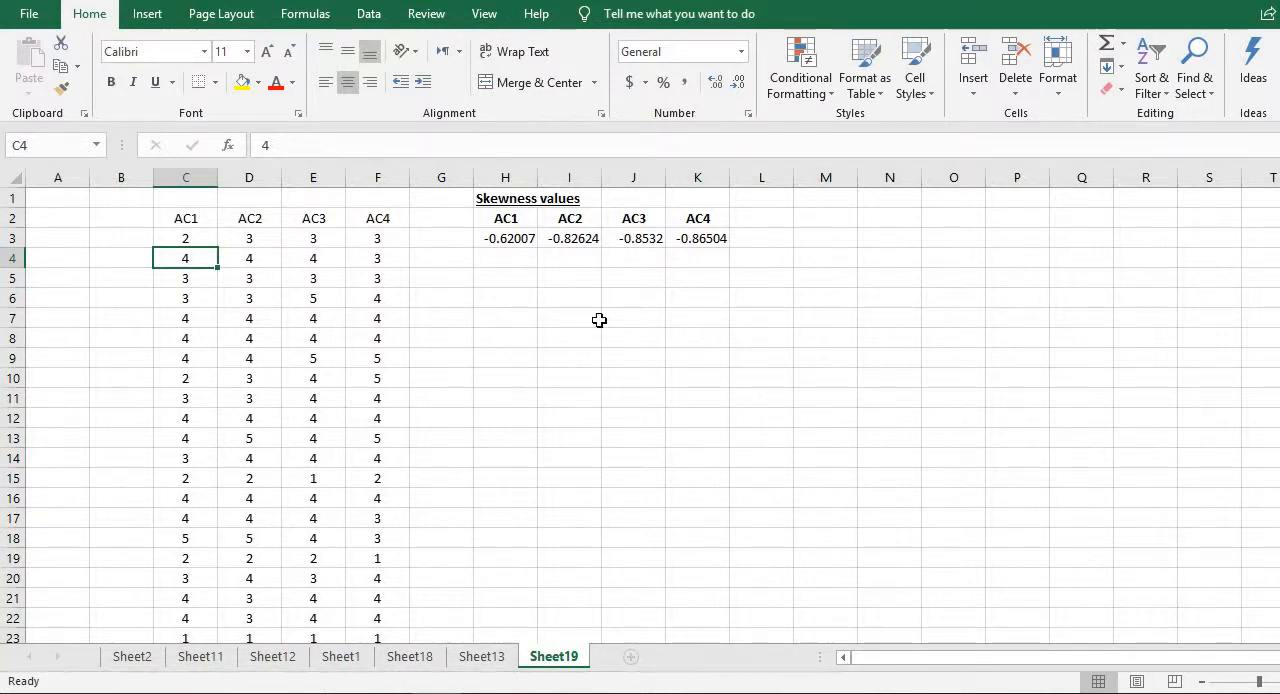
mouse_move(564, 262)
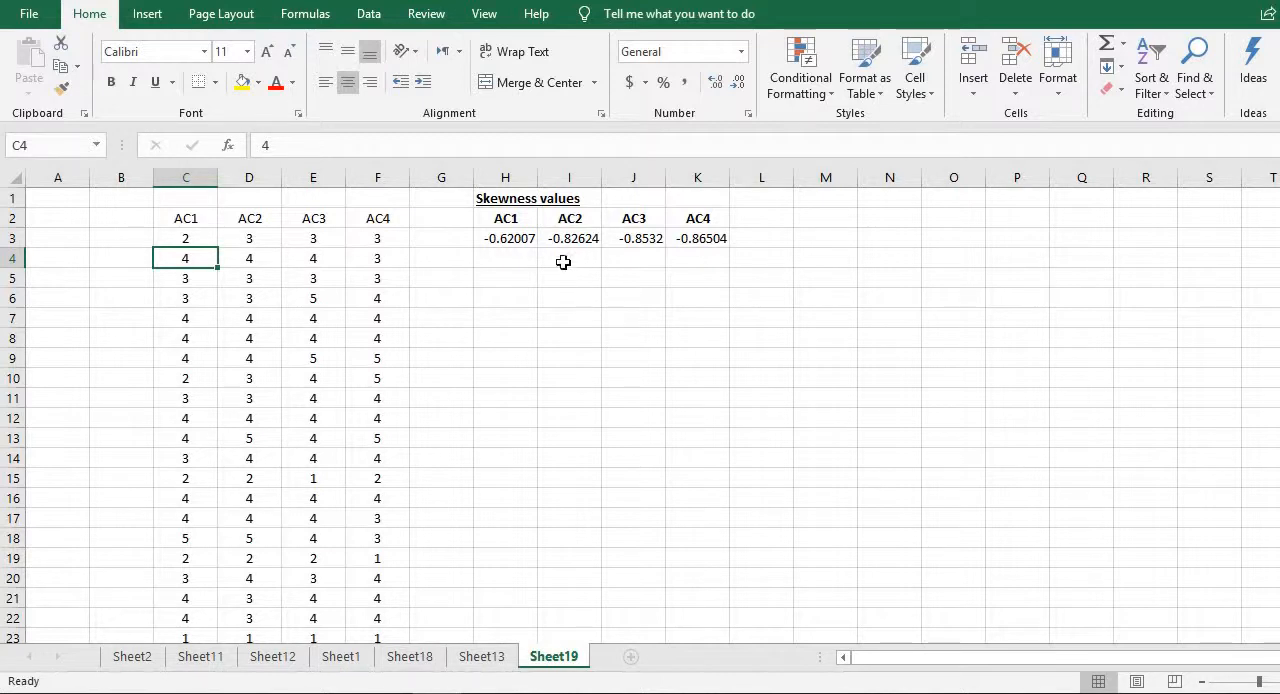
- Bring the SPSS dataset forward and list the Analyze menu's Descriptive Statistics options
click(504, 238)
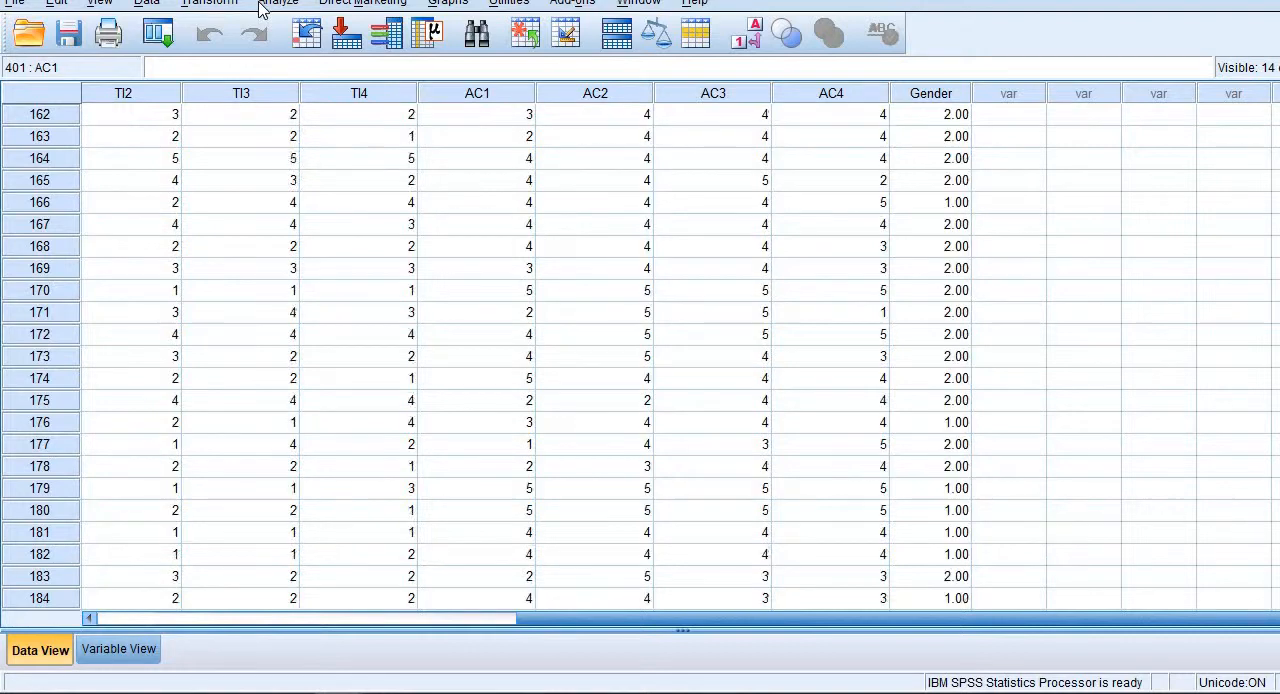
click(276, 4)
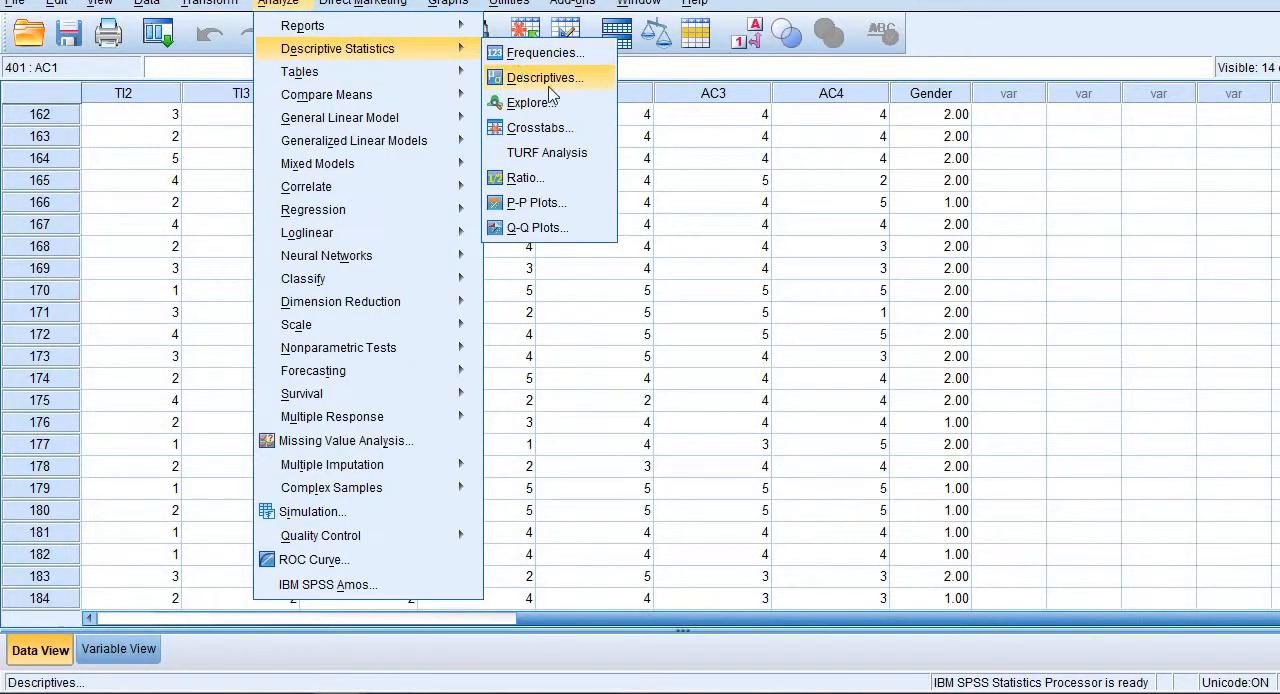
- Run Descriptives on AC1–AC4 with Skewness and Kurtosis, giving −.620 to −.865 with N 398
click(544, 76)
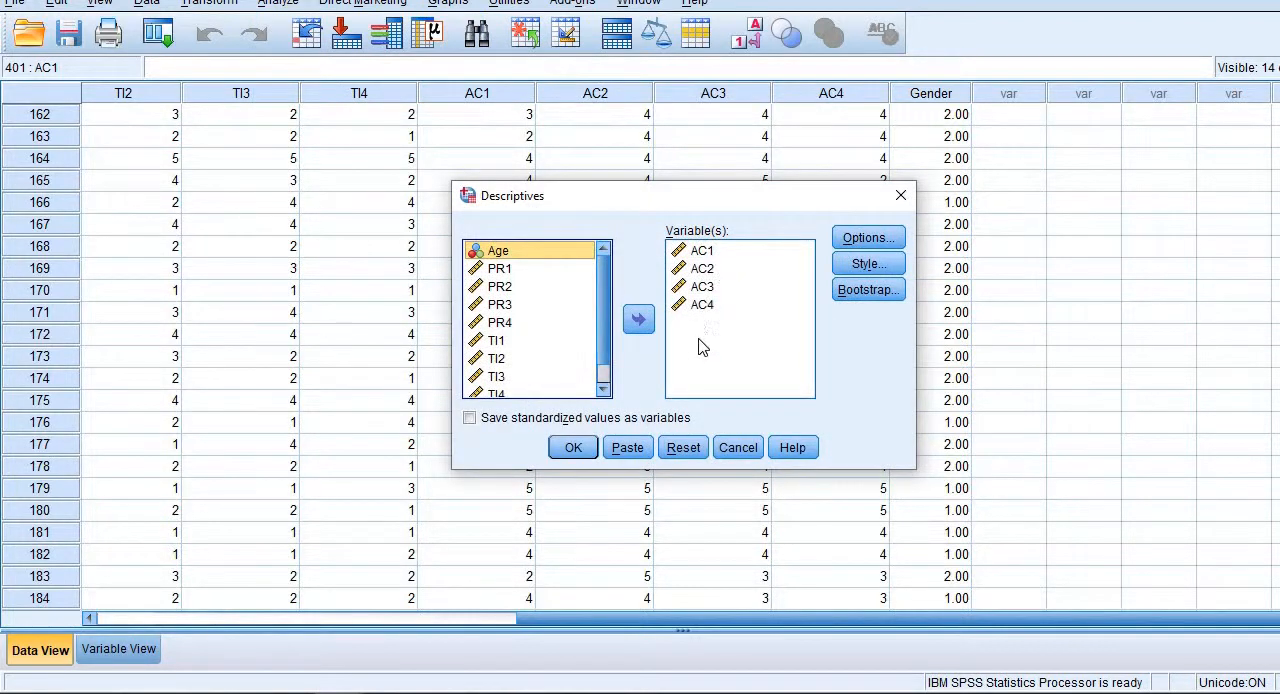
mouse_move(716, 296)
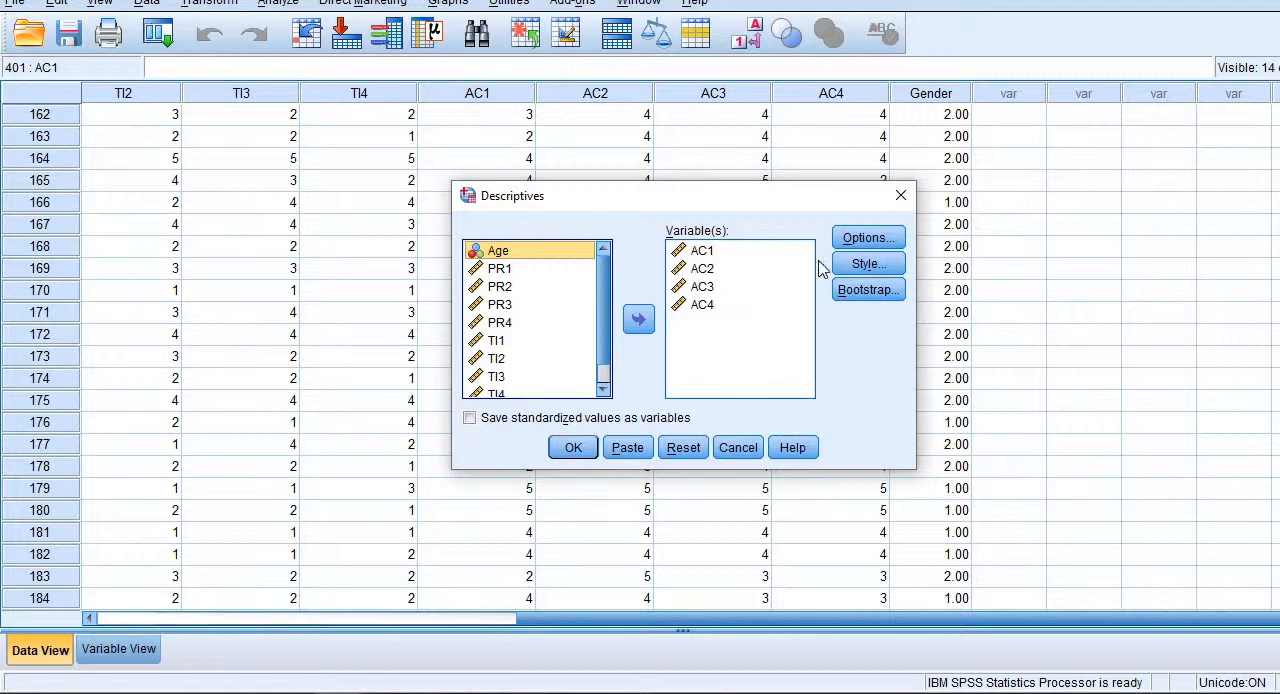
click(866, 236)
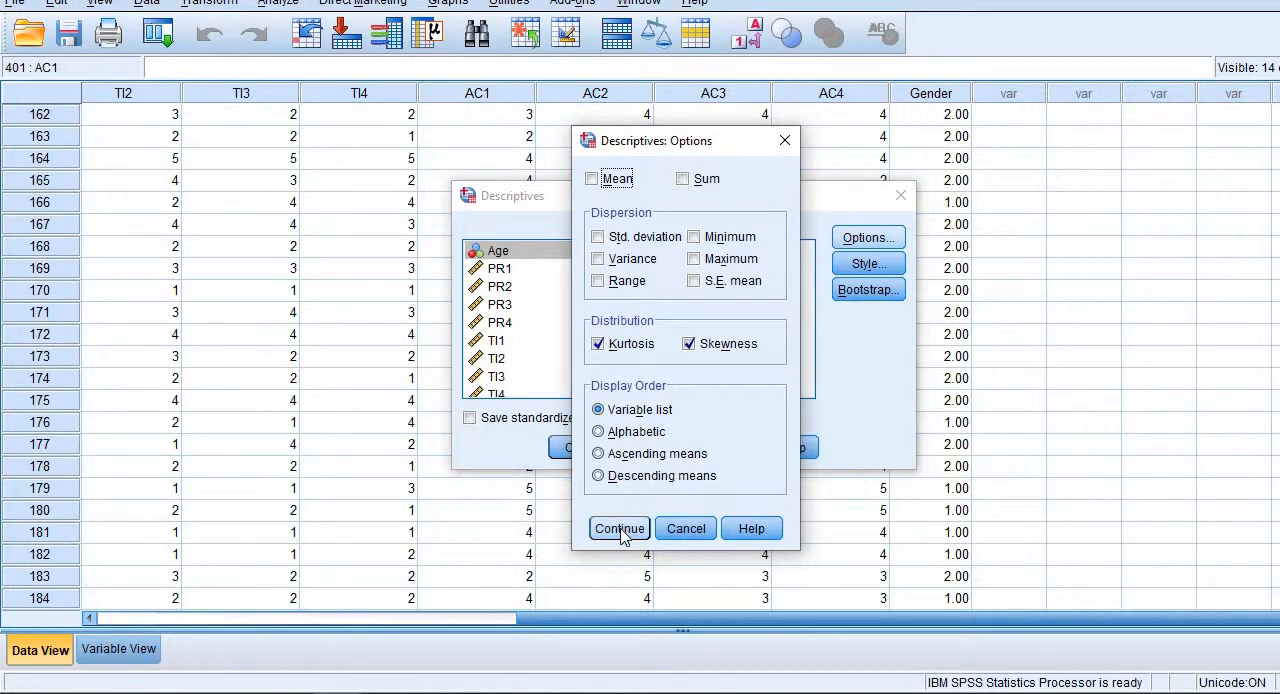
click(620, 528)
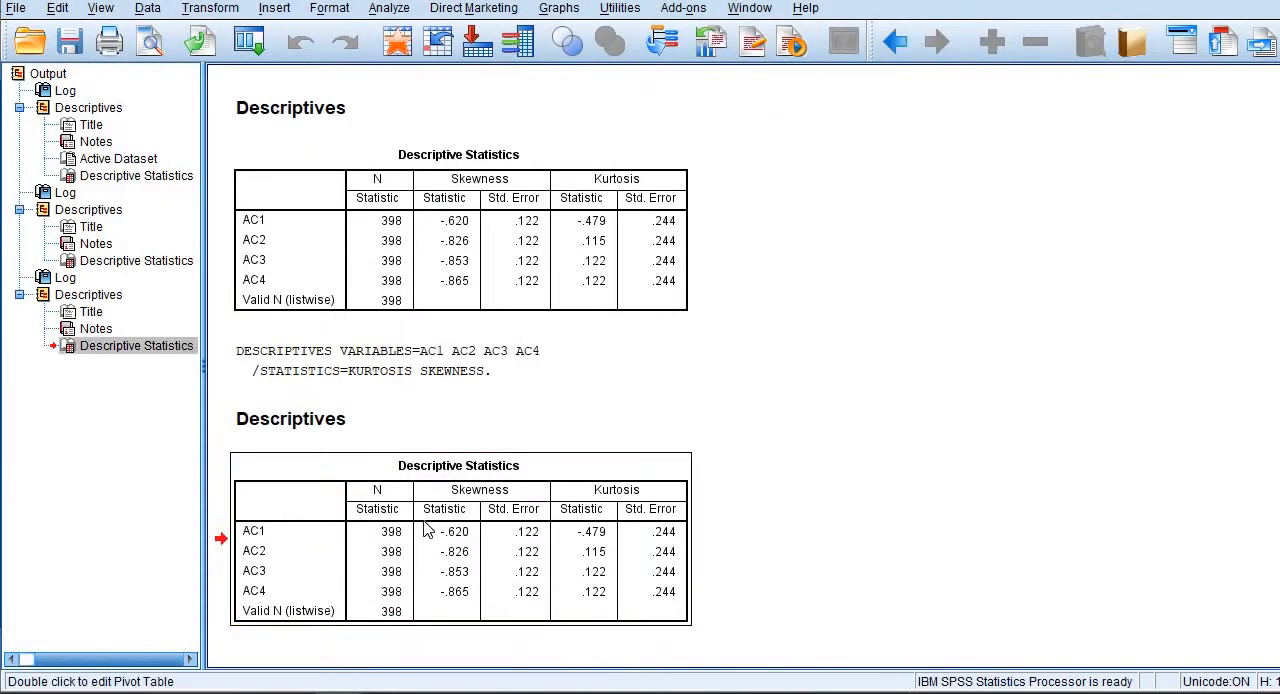
- Copy the SPSS Descriptive Statistics table for pasting into the Excel sheet
right_click(428, 530)
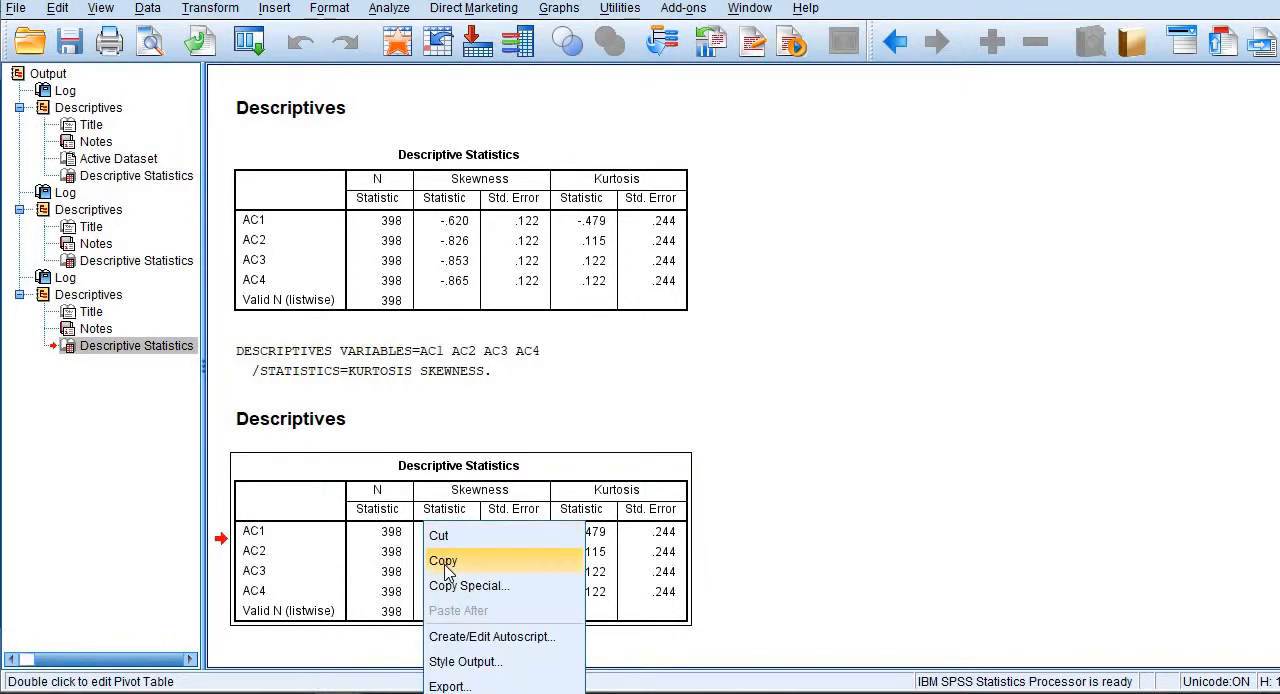
click(440, 560)
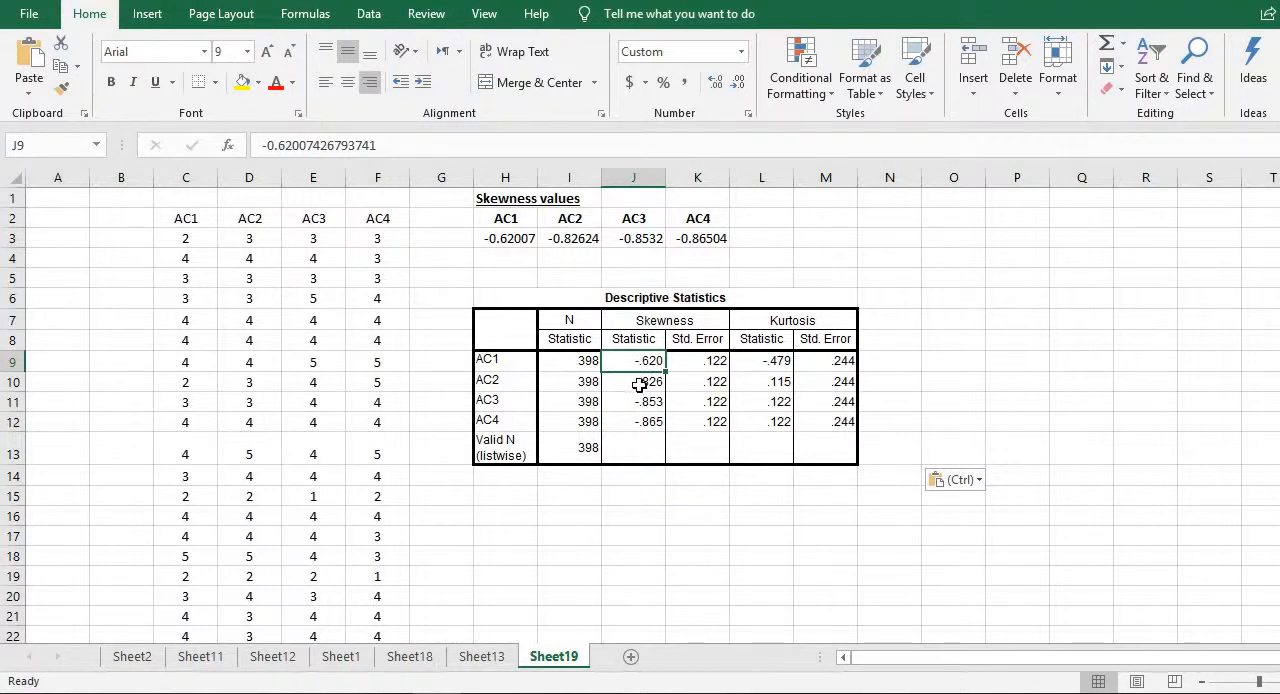
click(504, 238)
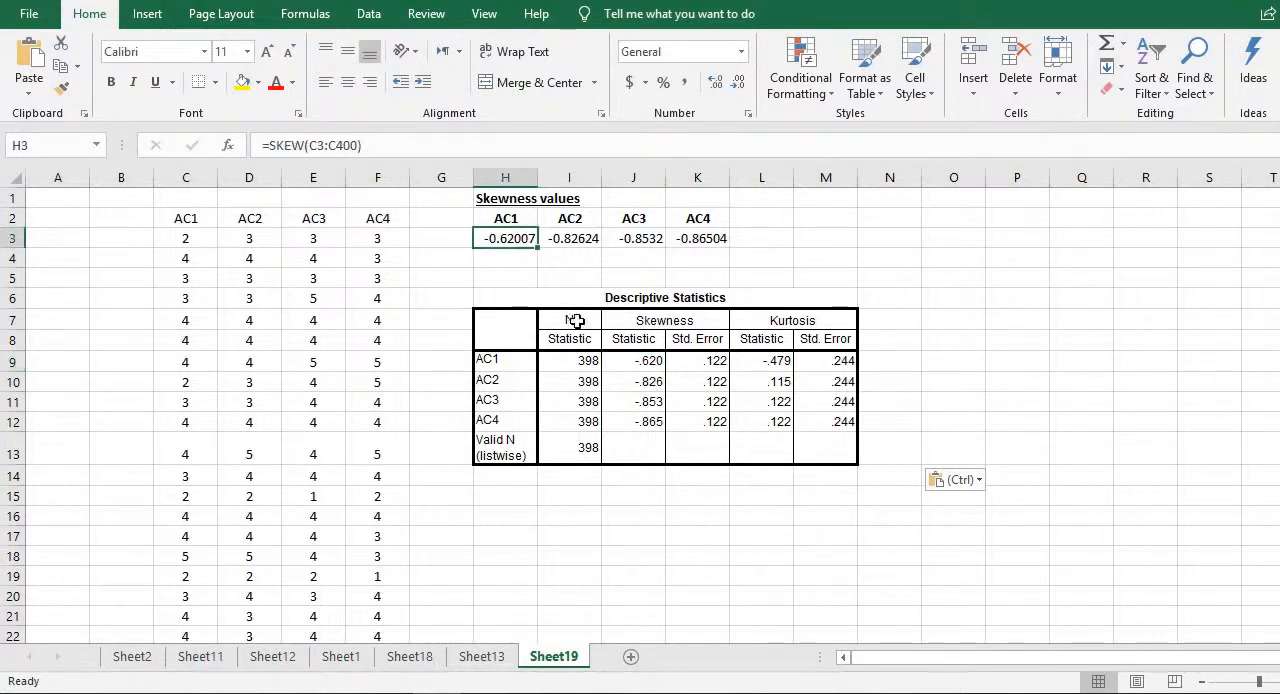
mouse_move(640, 370)
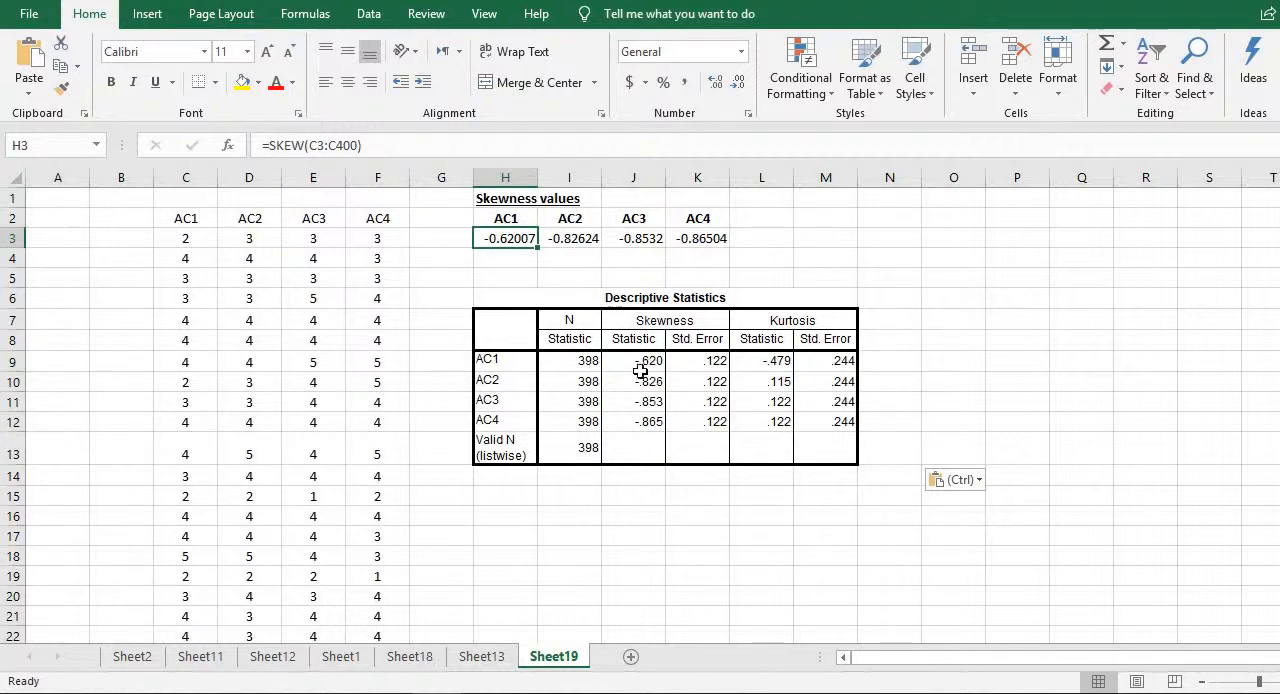
click(632, 380)
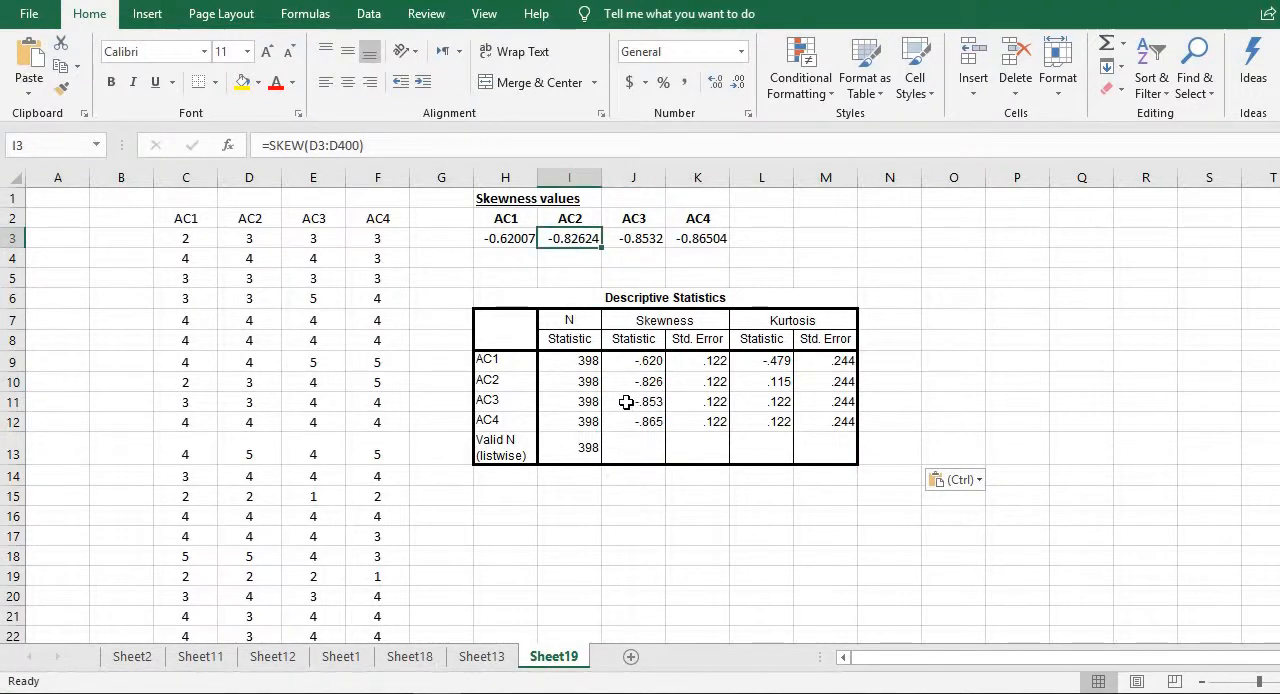
click(632, 400)
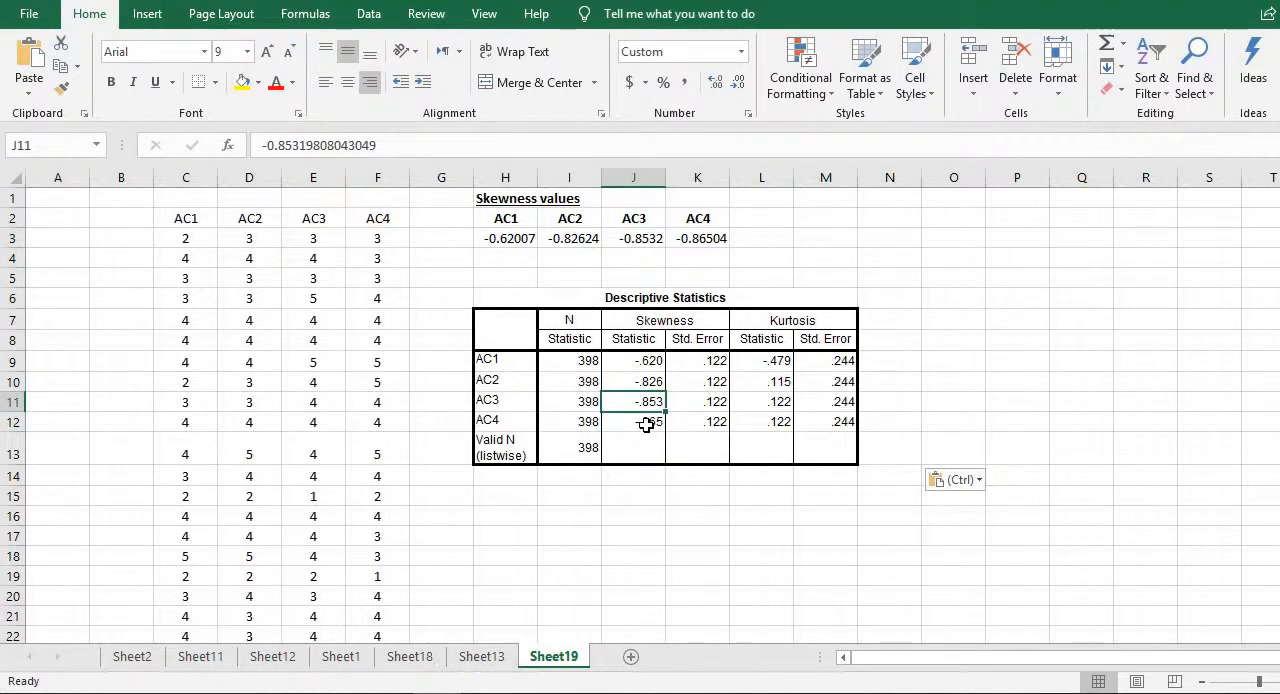
click(632, 238)
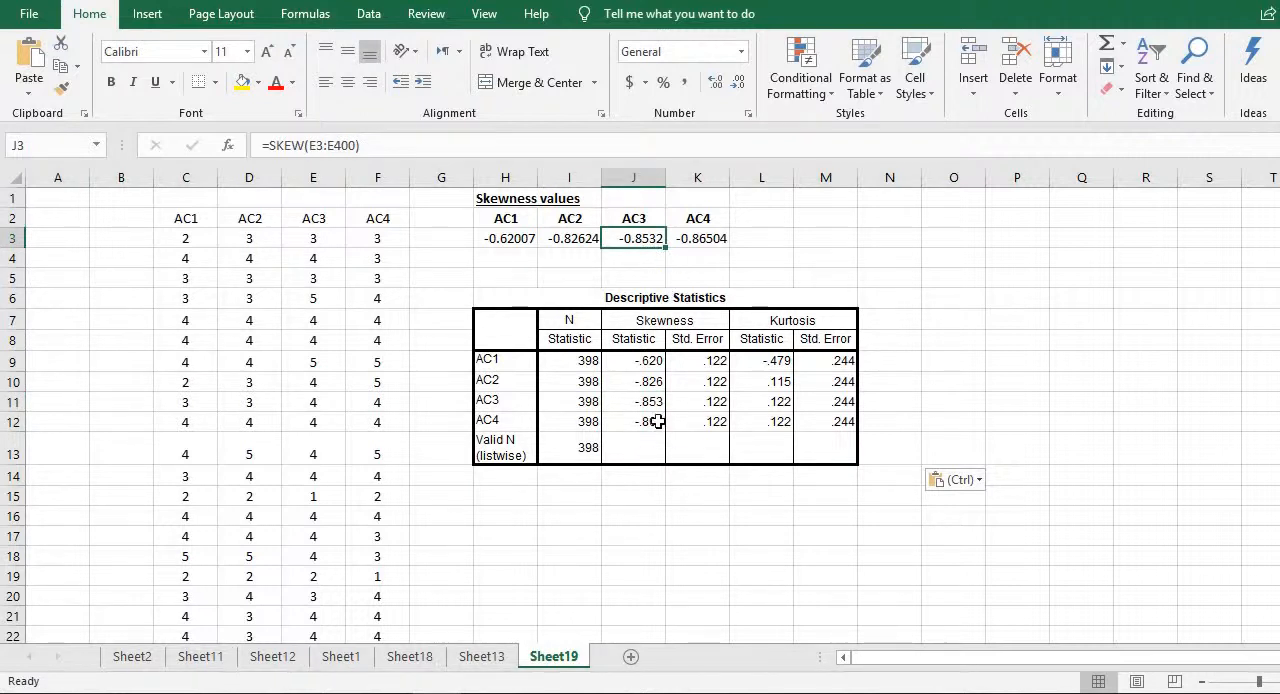
click(696, 238)
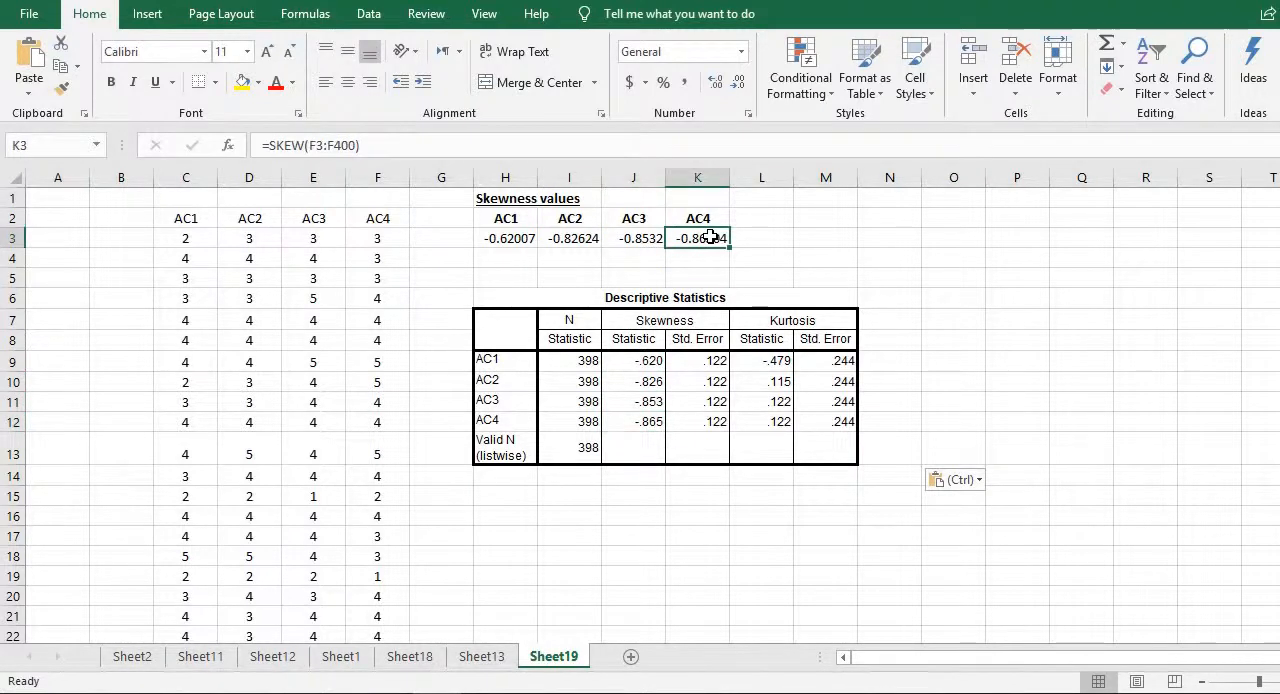